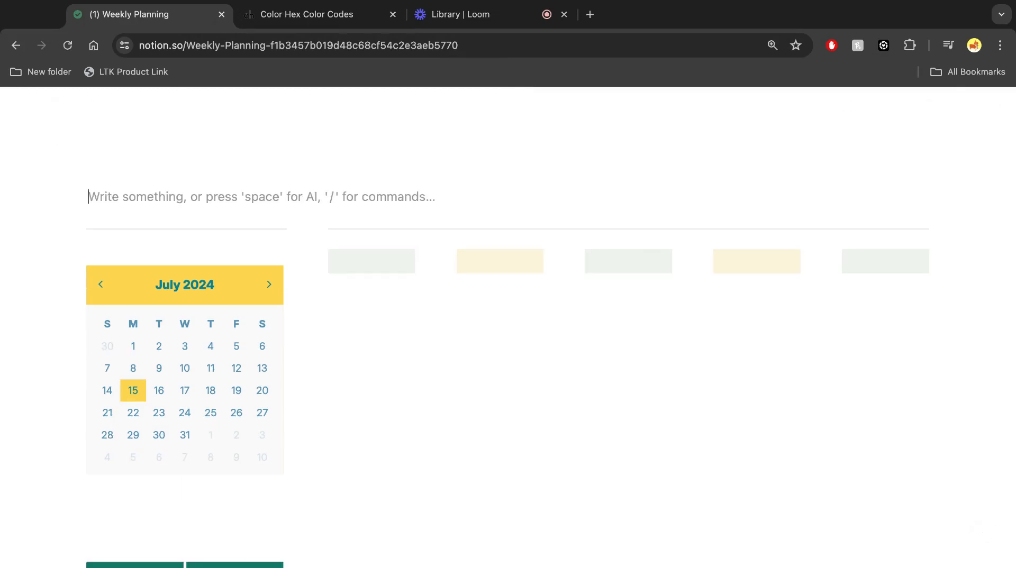
Step: Turn the empty line above the July 2024 calendar into a Heading 2 block
type("/head")
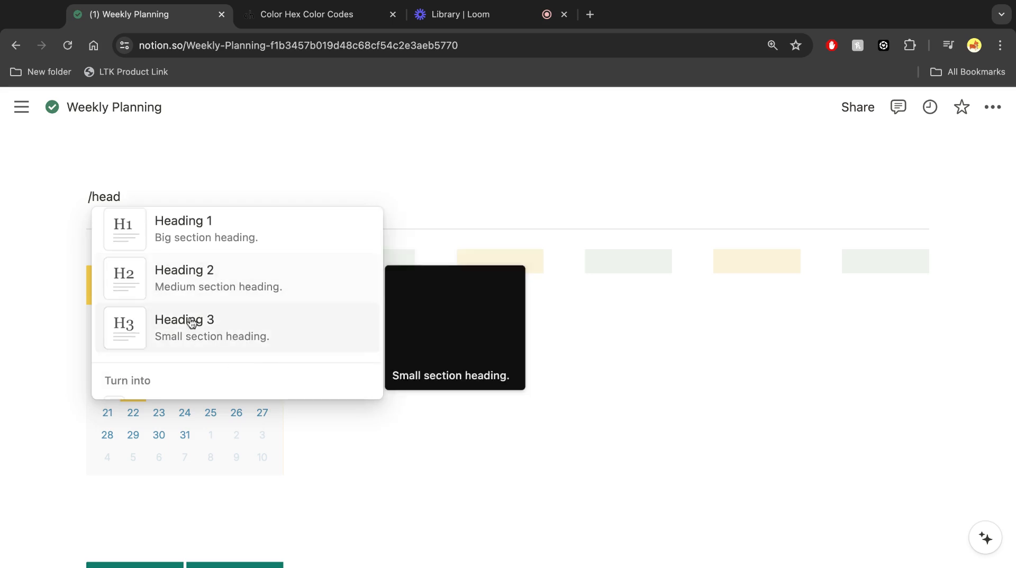
left_click(184, 271)
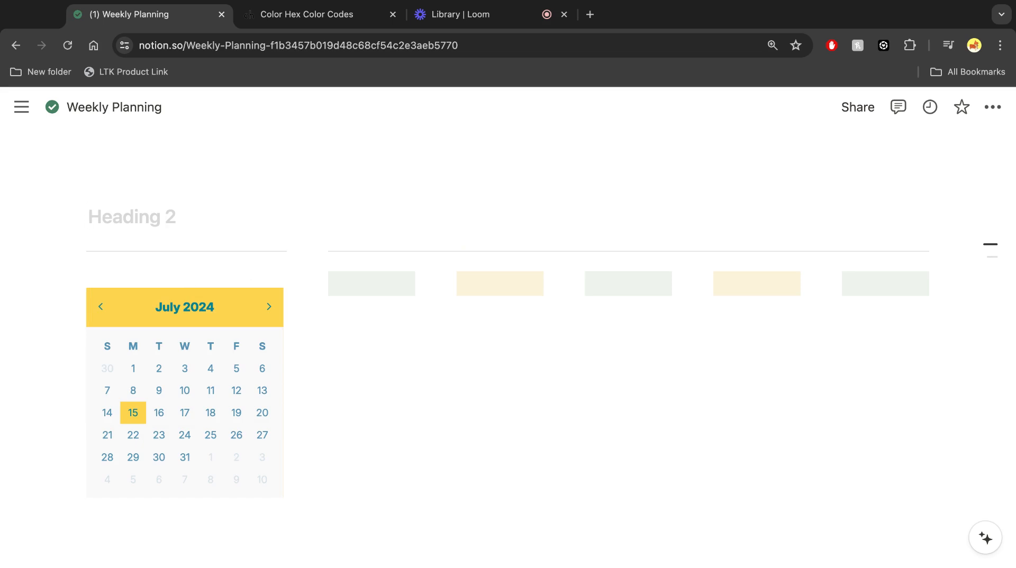
left_click(129, 216)
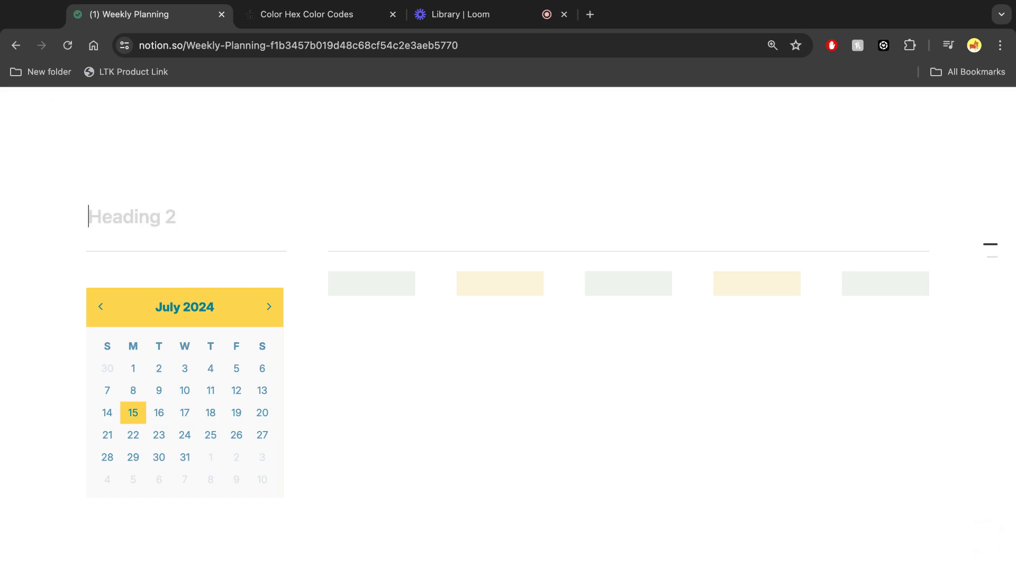
Step: Type \color{ at the start of the new heading
type("\\")
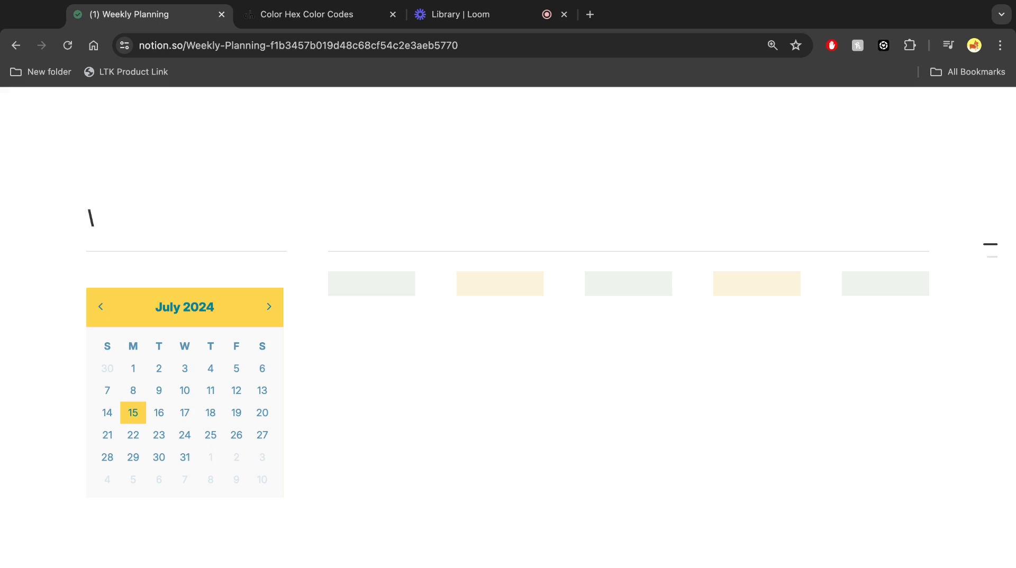
type("color{")
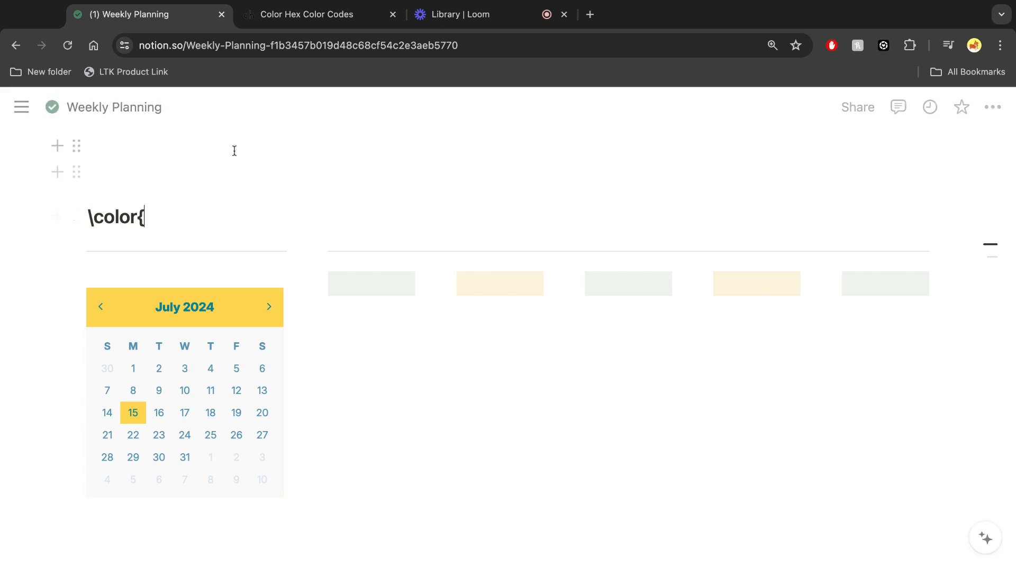
scroll("down", 3)
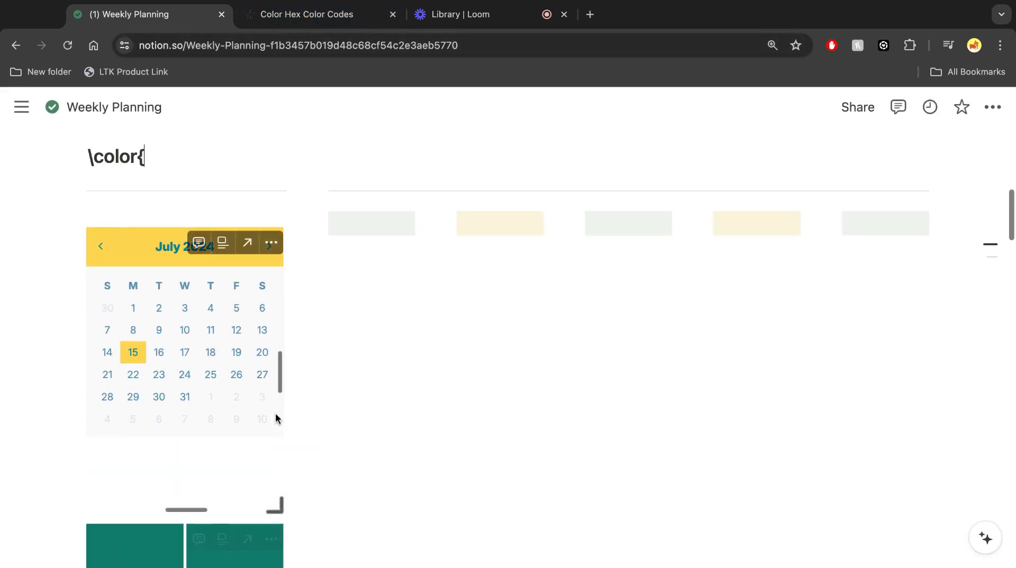
left_click(306, 14)
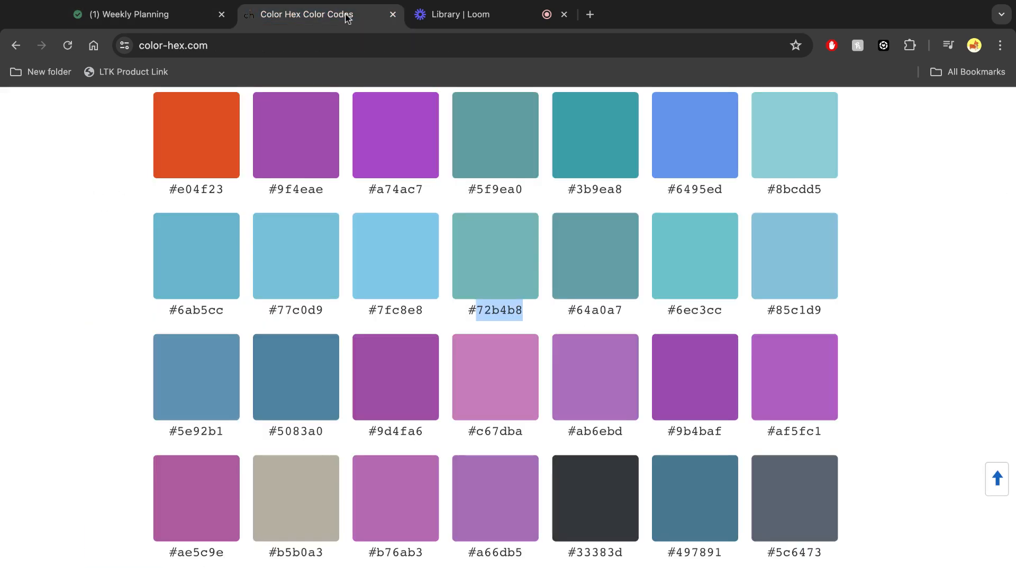
scroll("down", 3)
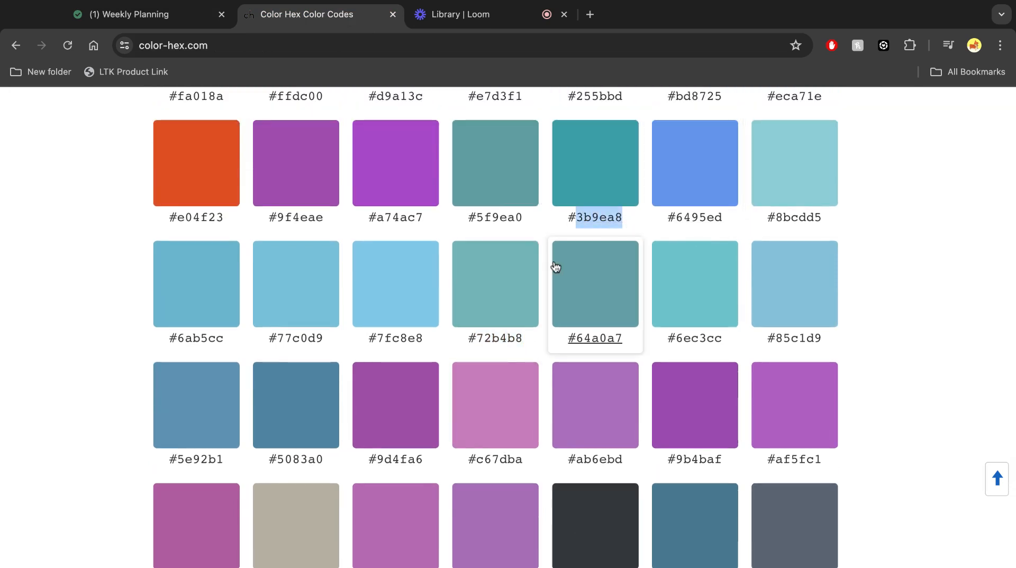
left_click(129, 14)
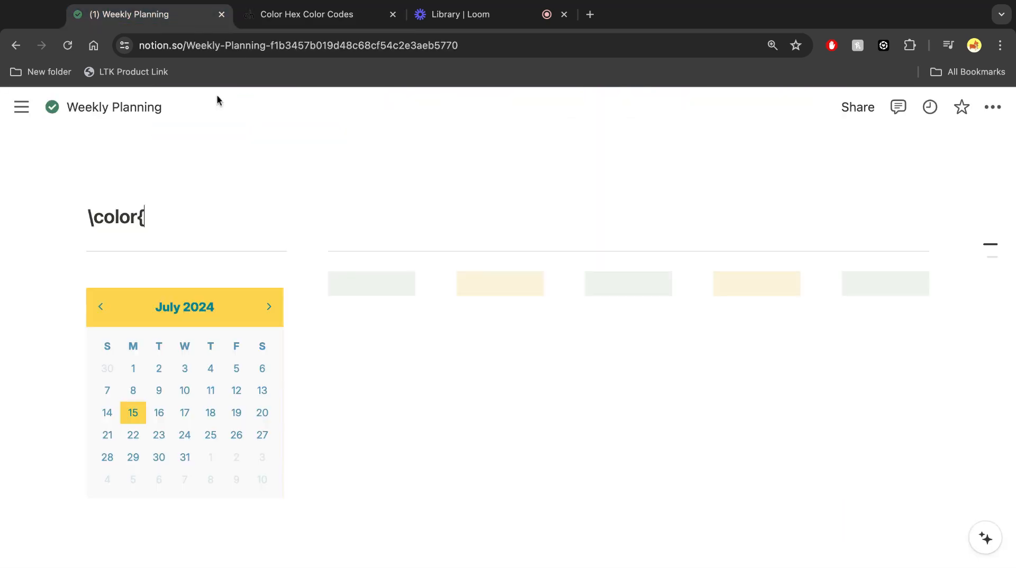
mouse_move(145, 5)
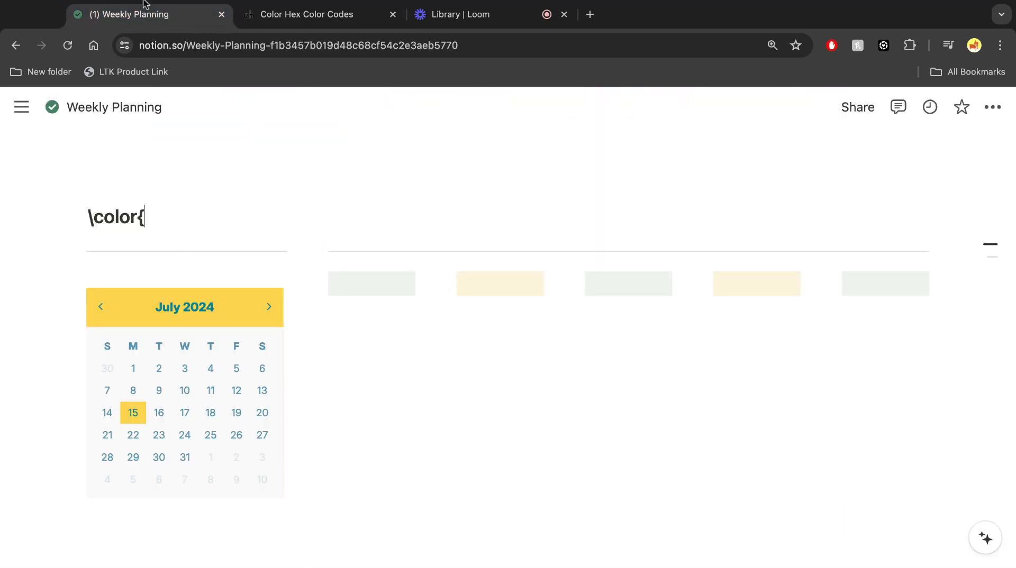
Step: Add the teal hex code 3b9ea8, a closing brace, and the title Calendar
type("3b9ea8")
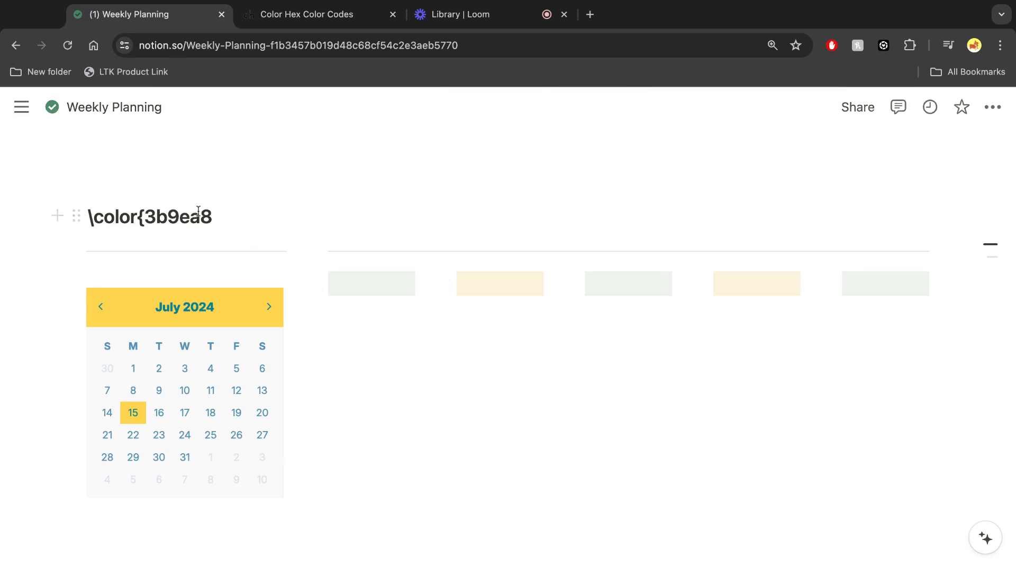
type("}")
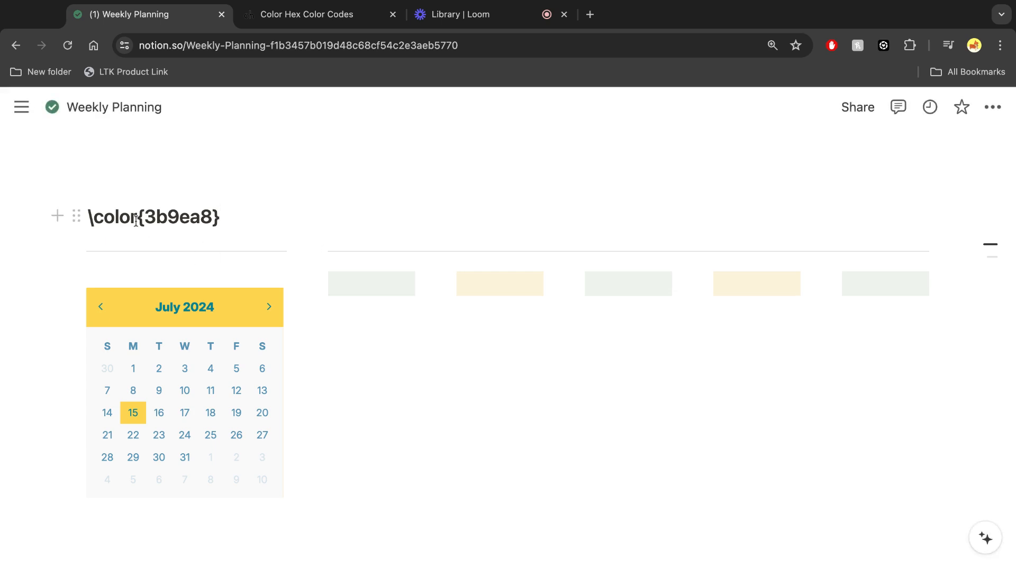
type("Ca")
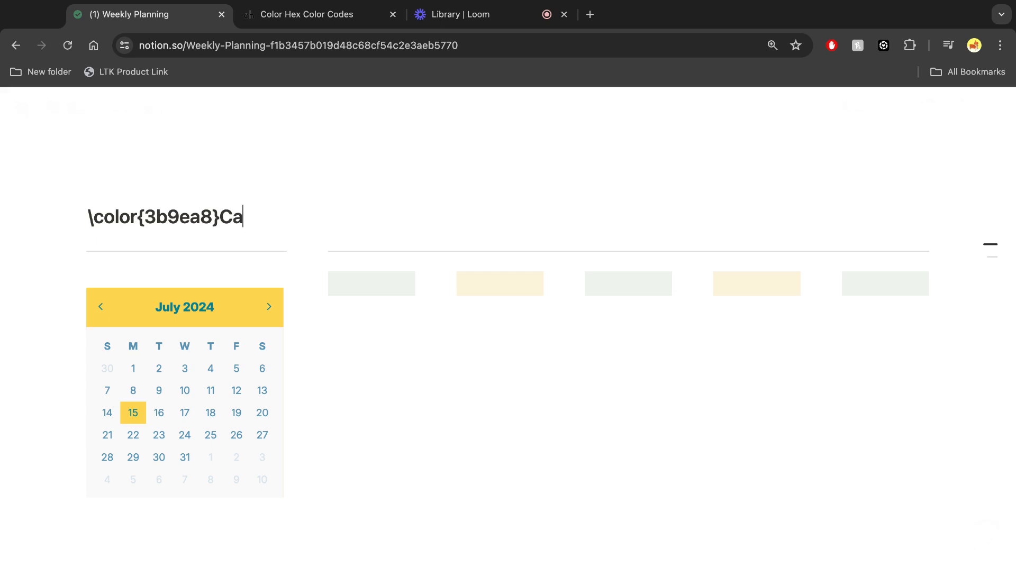
type("lendar")
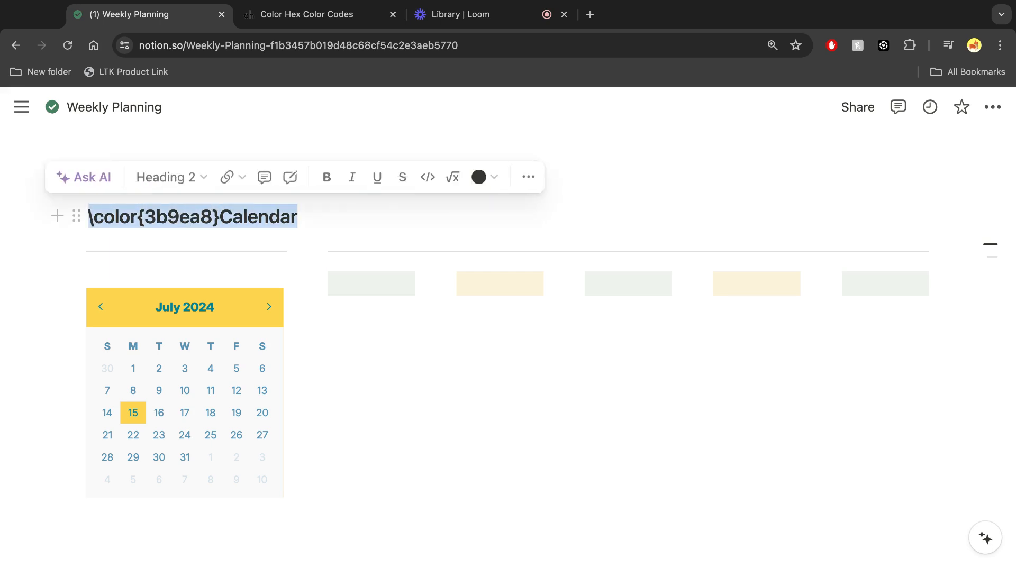
mouse_move(452, 177)
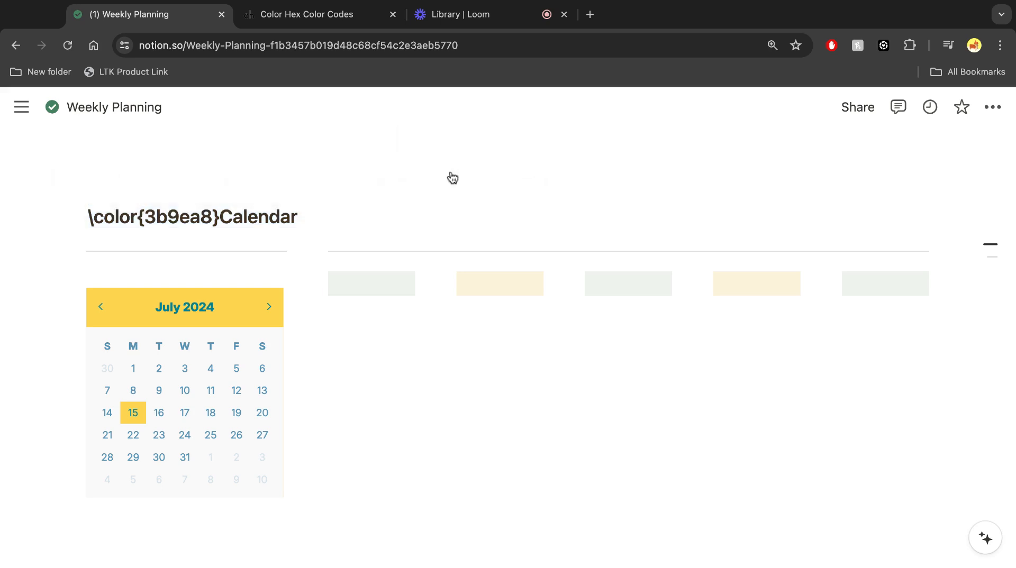
Step: Convert the heading text \color{3b9ea8}Calendar into an equation and confirm it
left_click(191, 217)
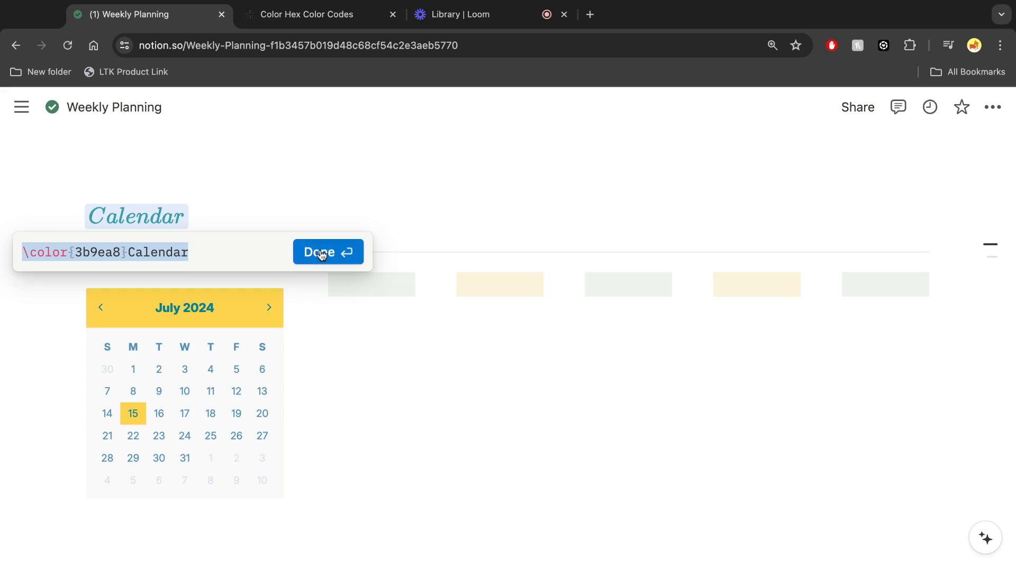
mouse_move(321, 255)
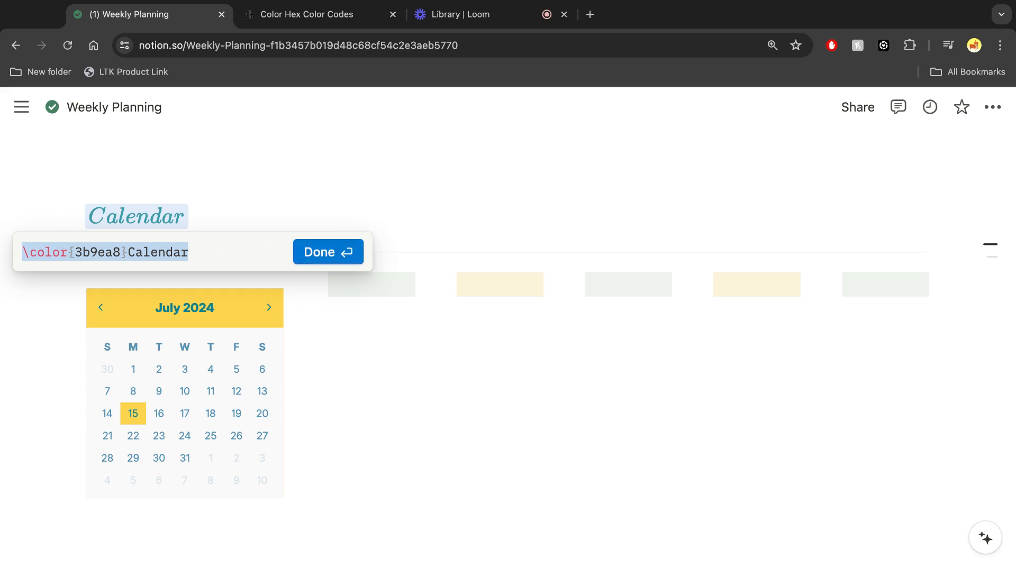
left_click(327, 251)
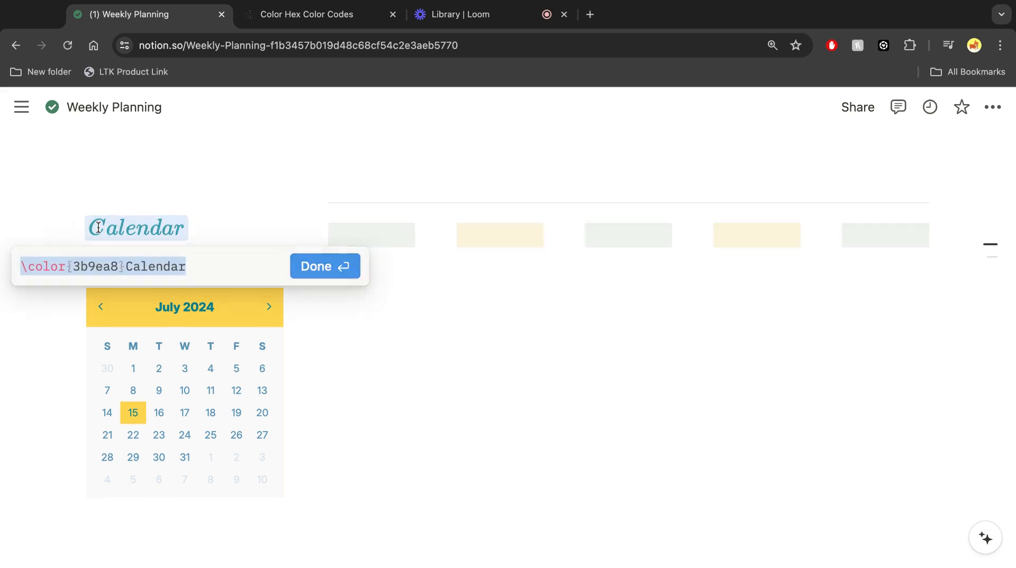
left_click(324, 266)
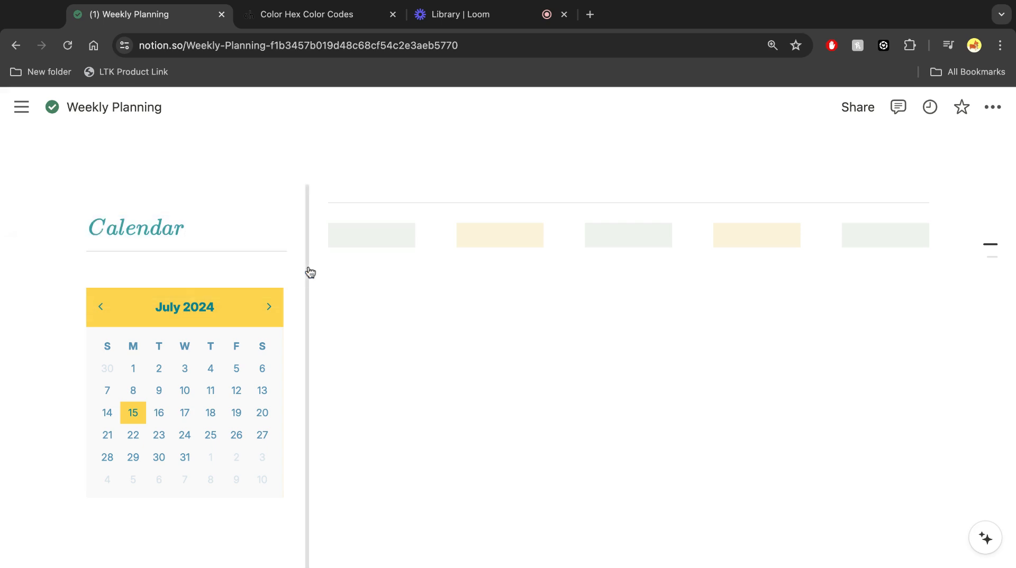
scroll("down", 3)
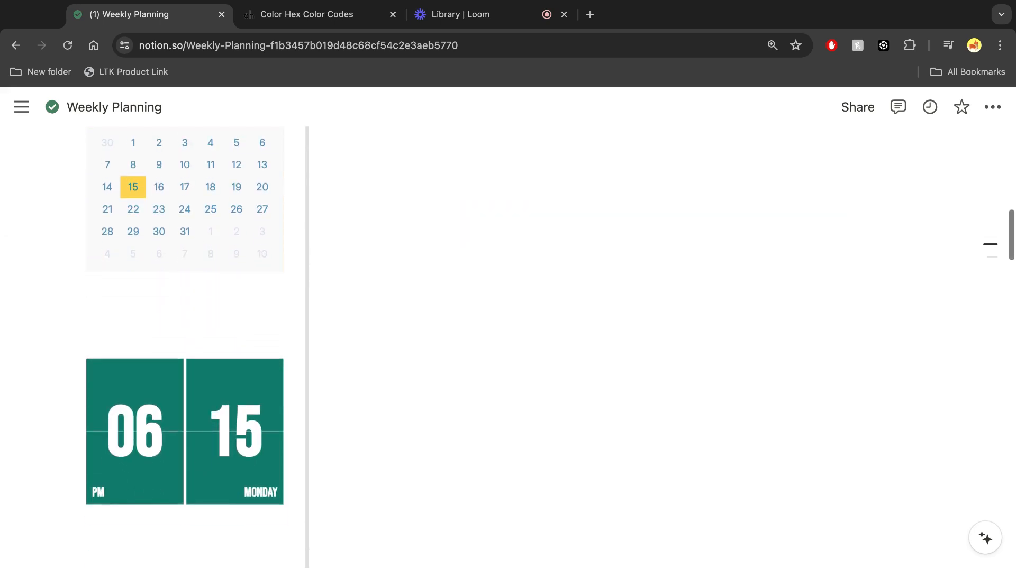
scroll("down", 3)
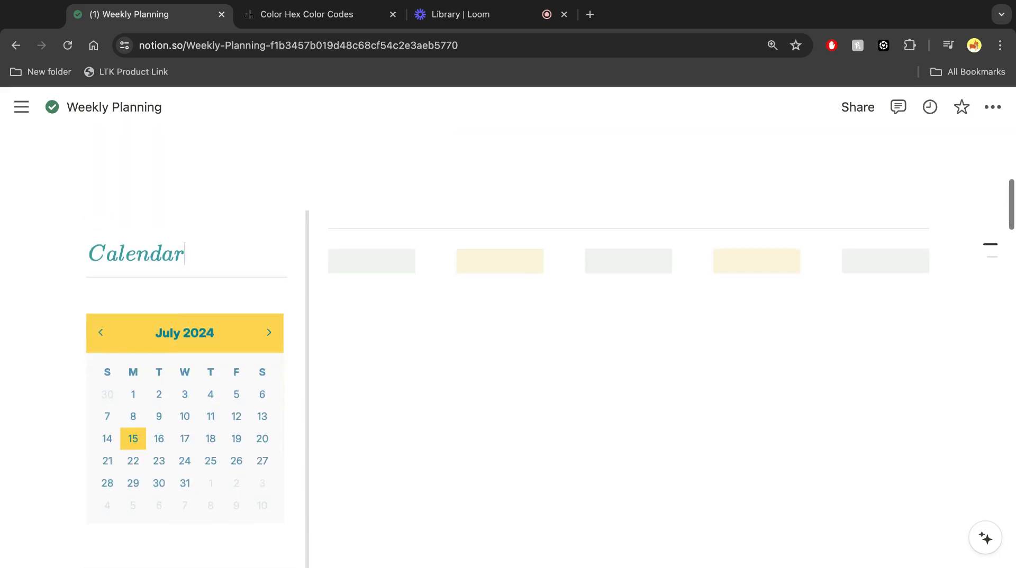
scroll("down", 3)
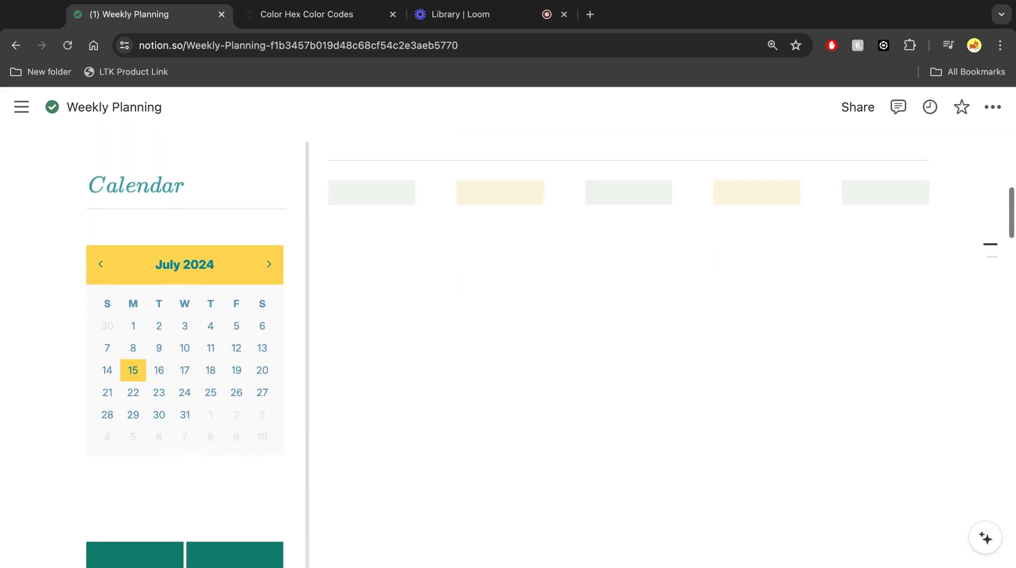